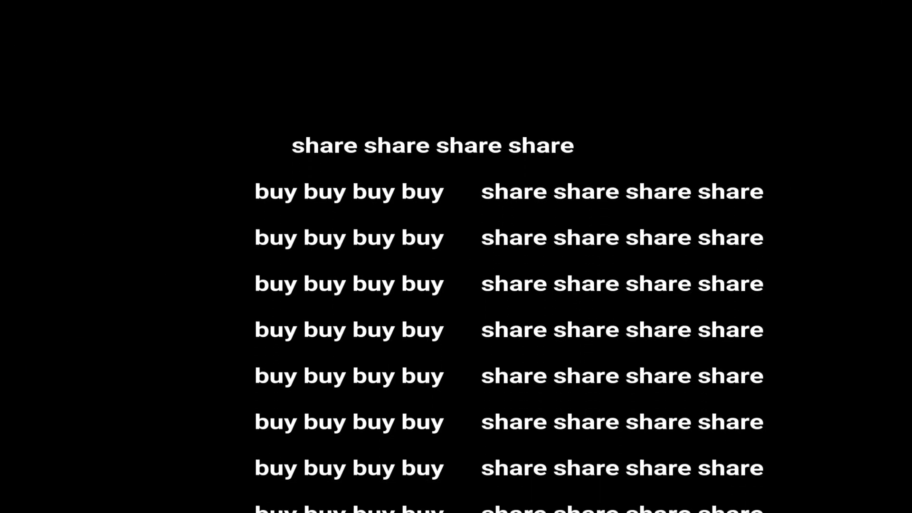
{"action": "scroll", "scroll_direction": "down", "scroll_amount": 3}
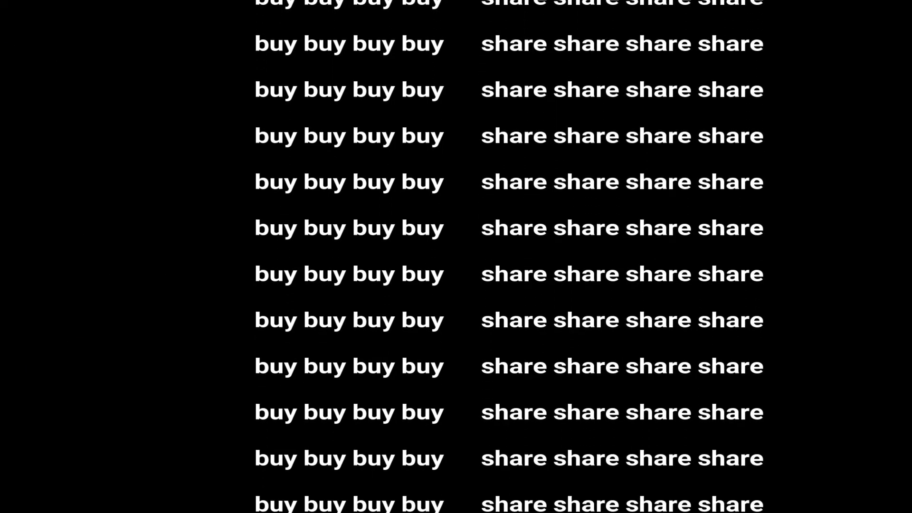